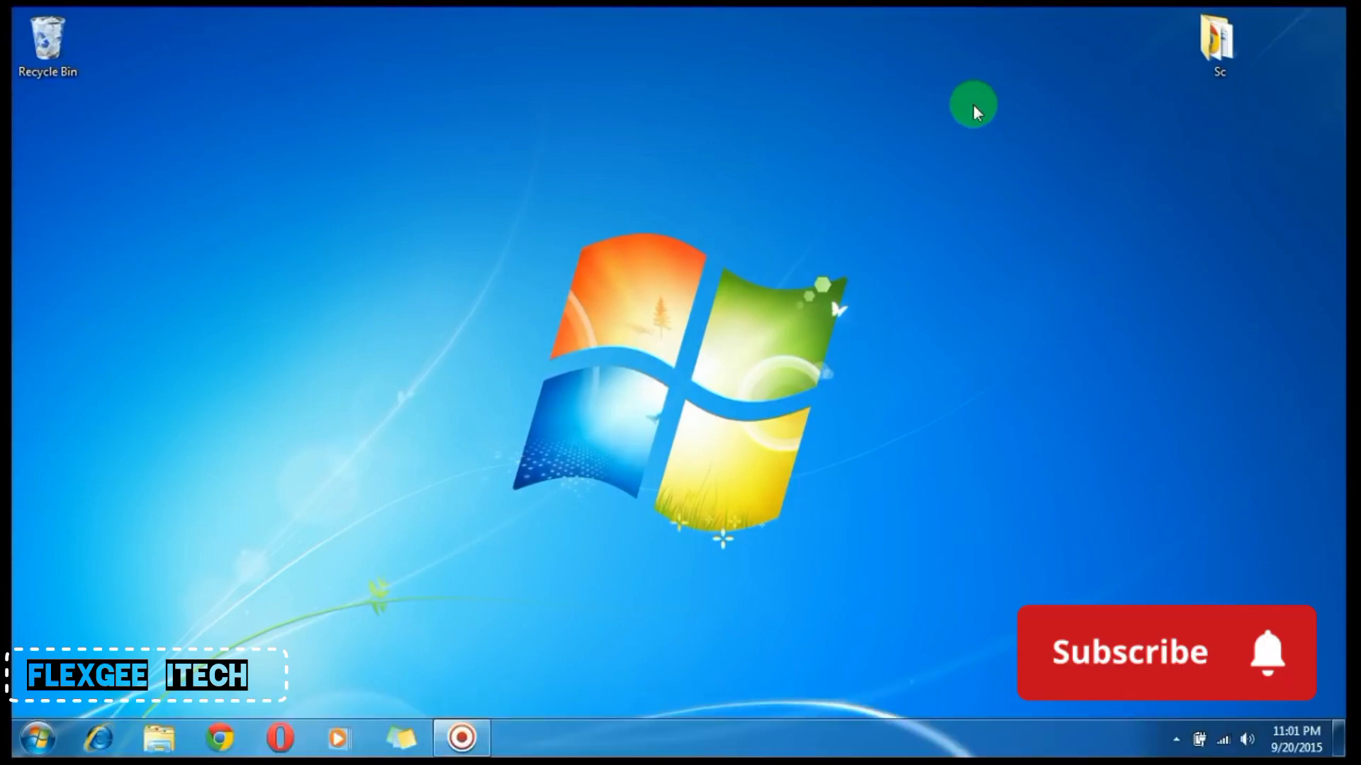
Launch Command Prompt by searching cmd from the Start menu
click(36, 746)
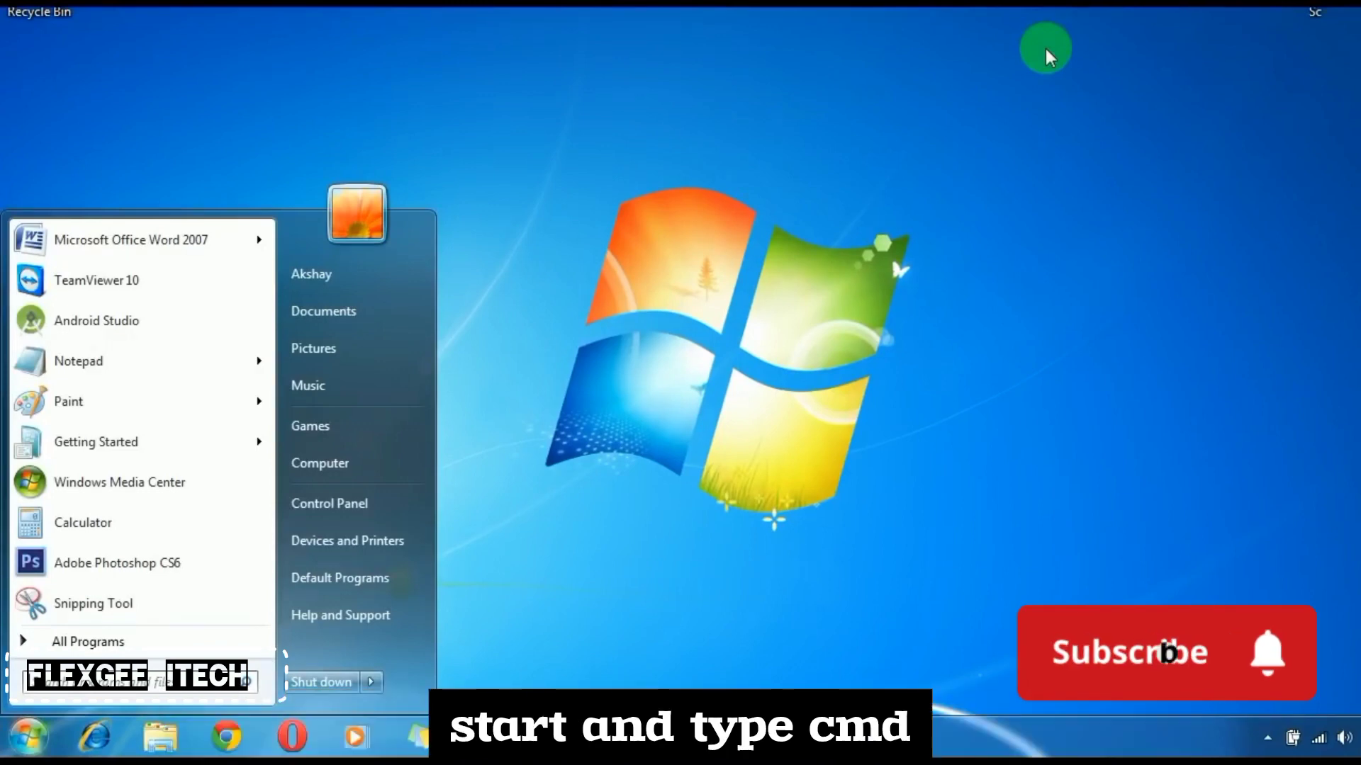
text(cmd)
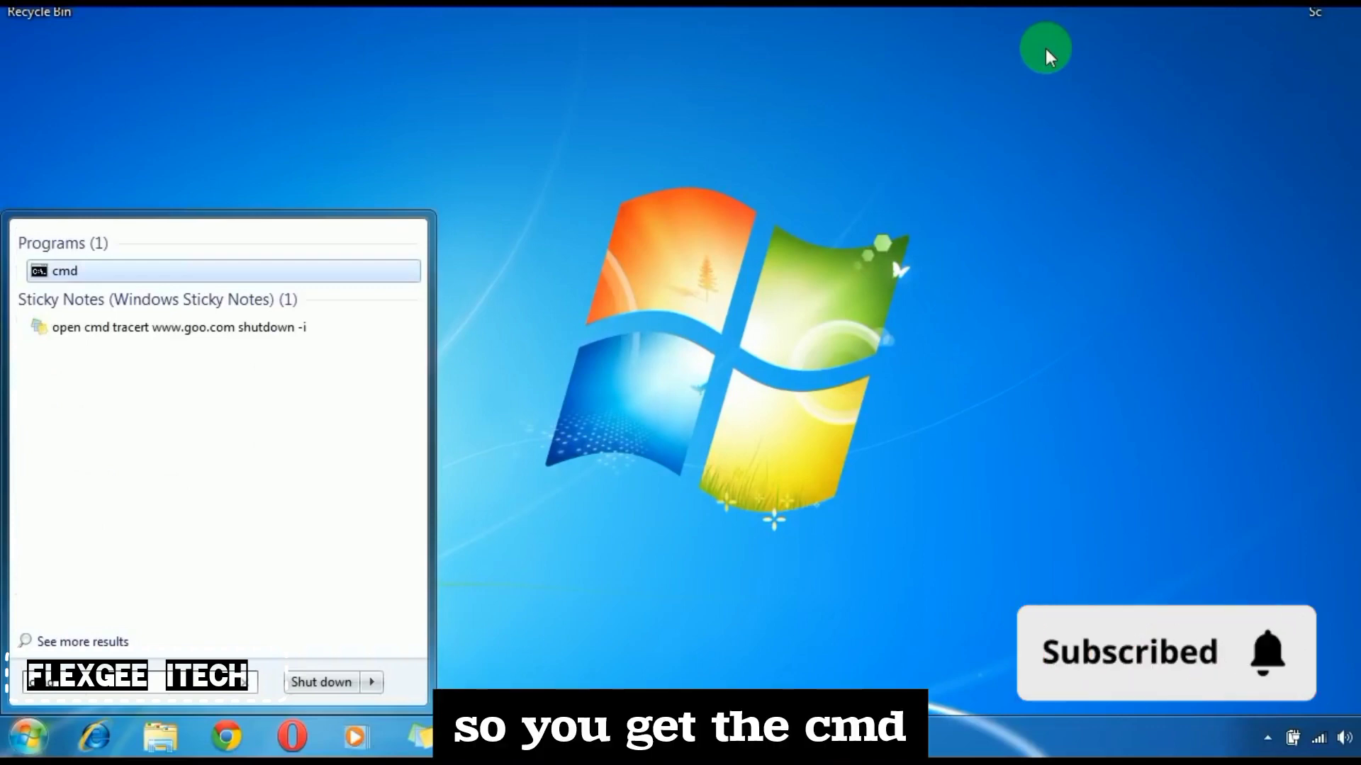
click(65, 270)
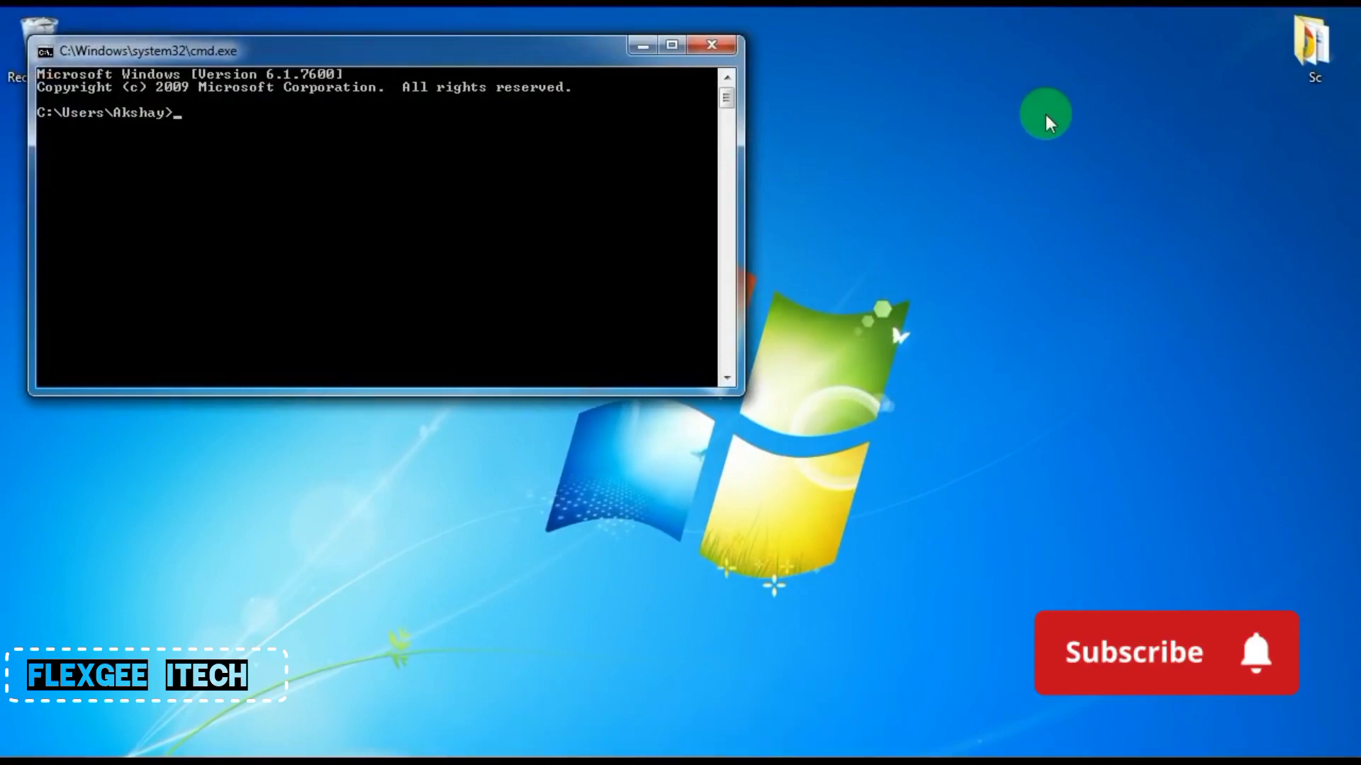
Run net view to list the one computer on the network
click(1162, 652)
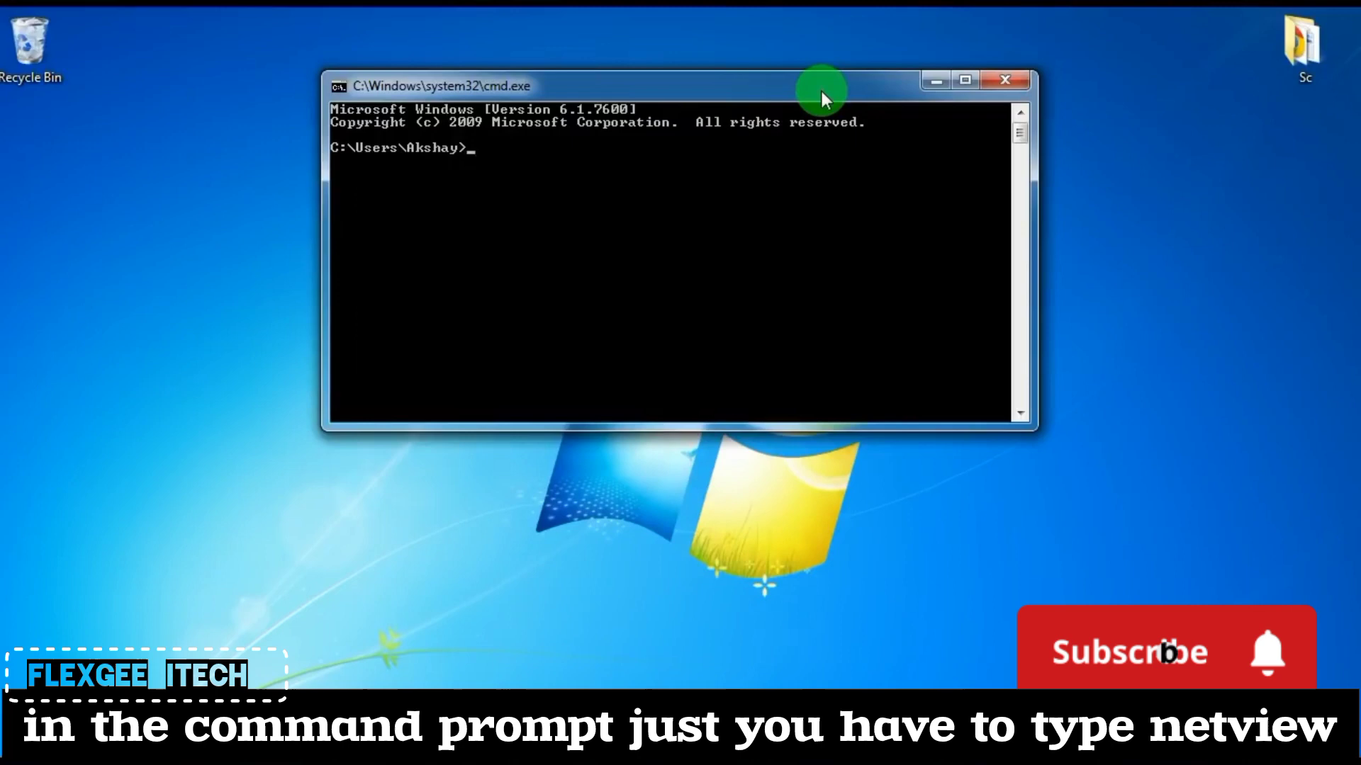
text(net v)
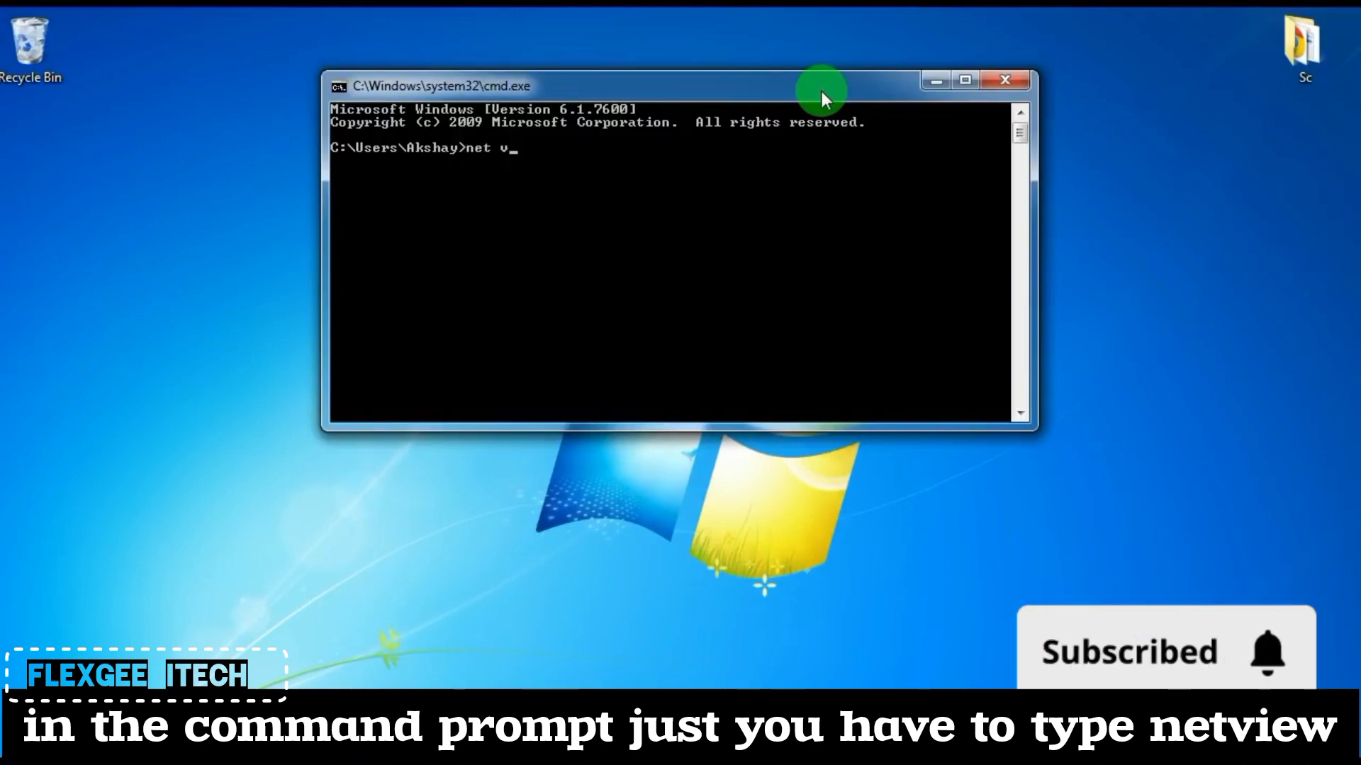
text(iew)
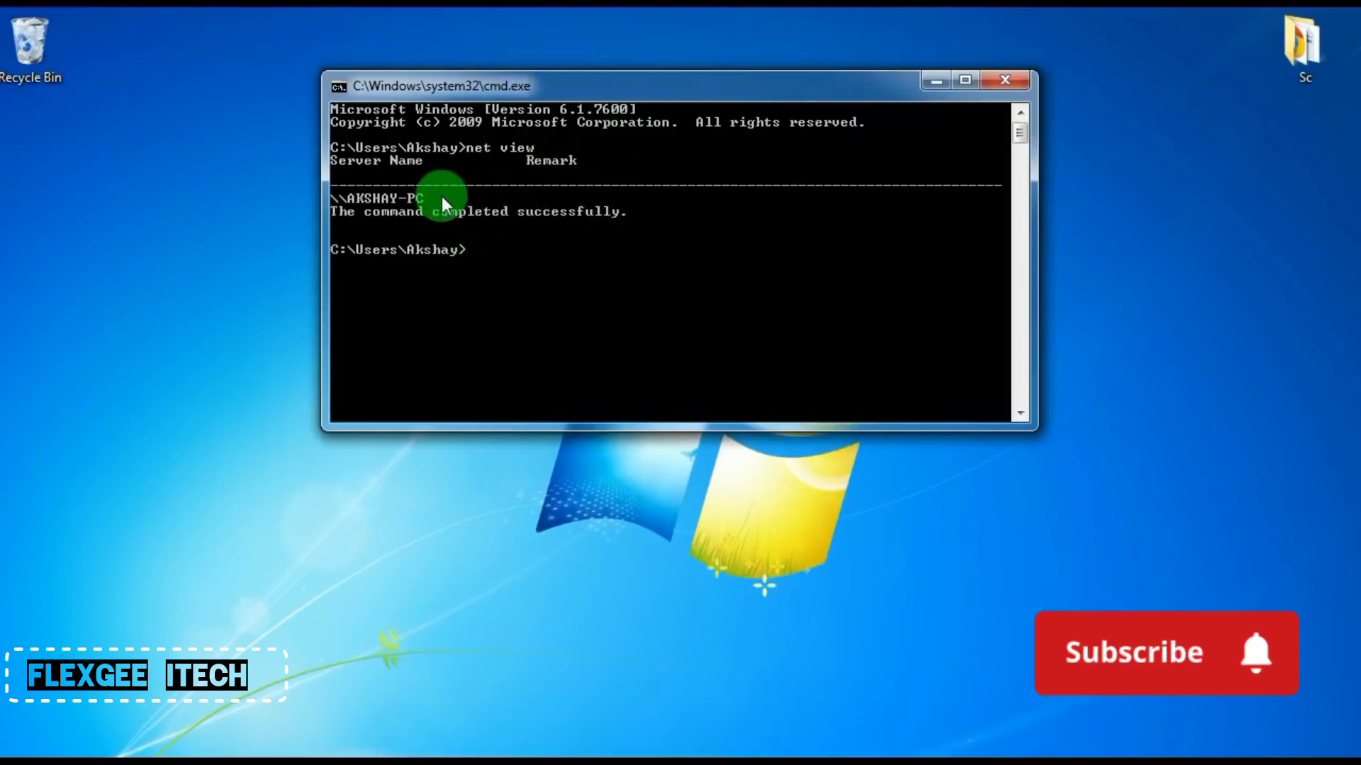
click(1133, 651)
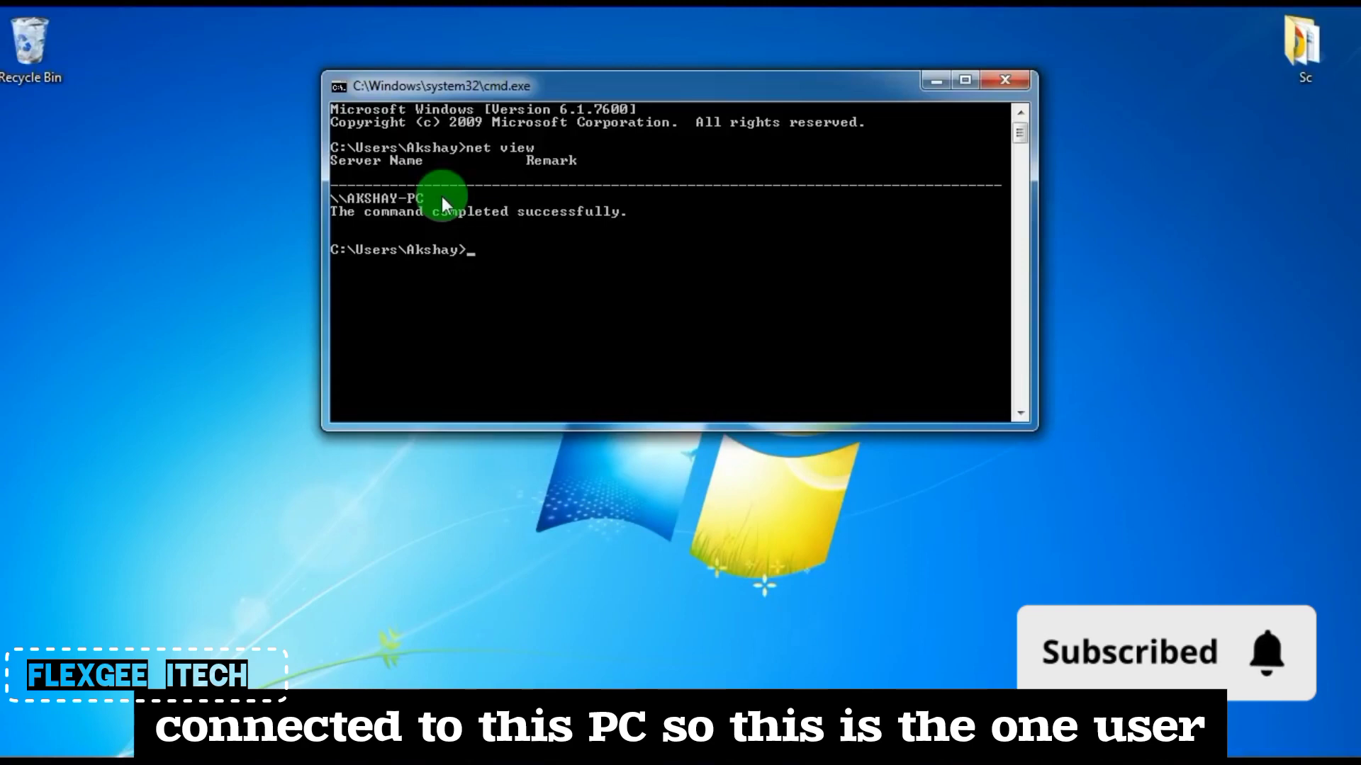
mouse_move(346, 210)
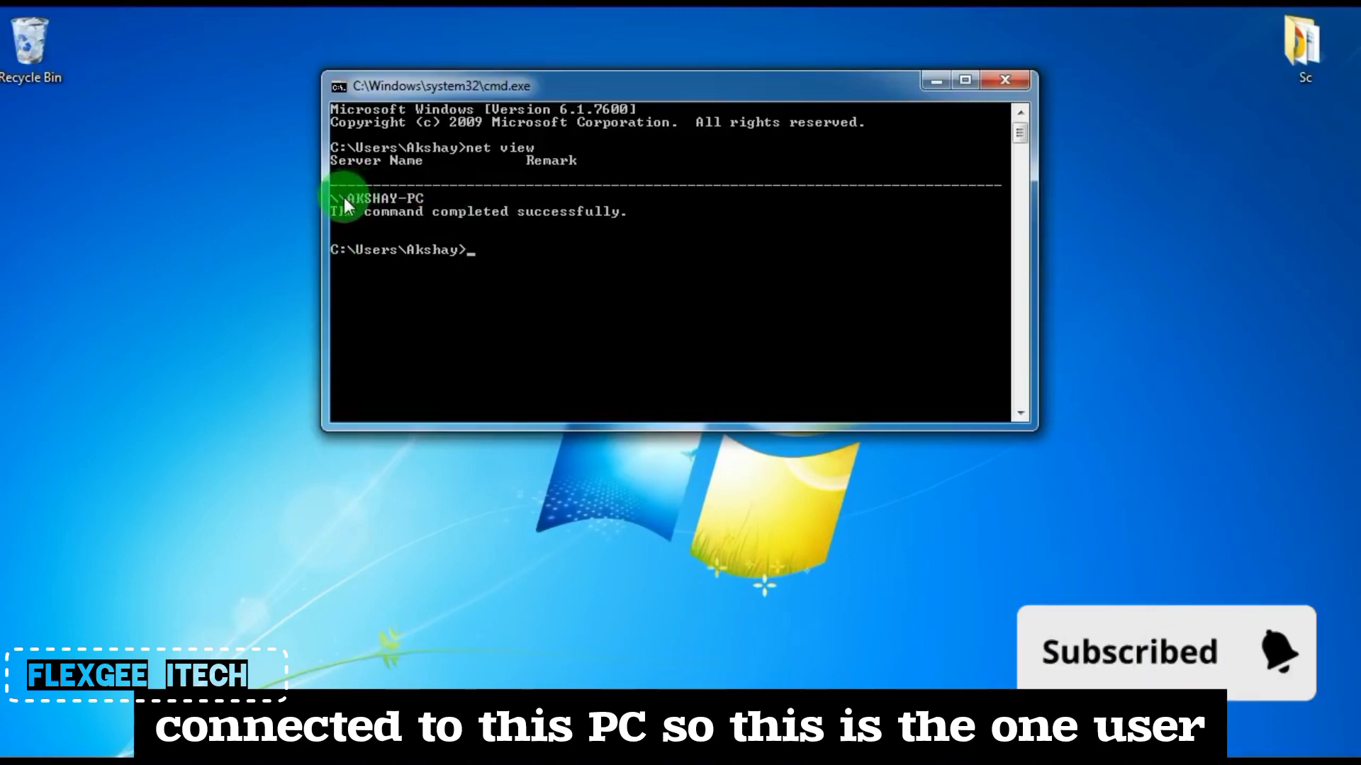
mouse_move(501, 246)
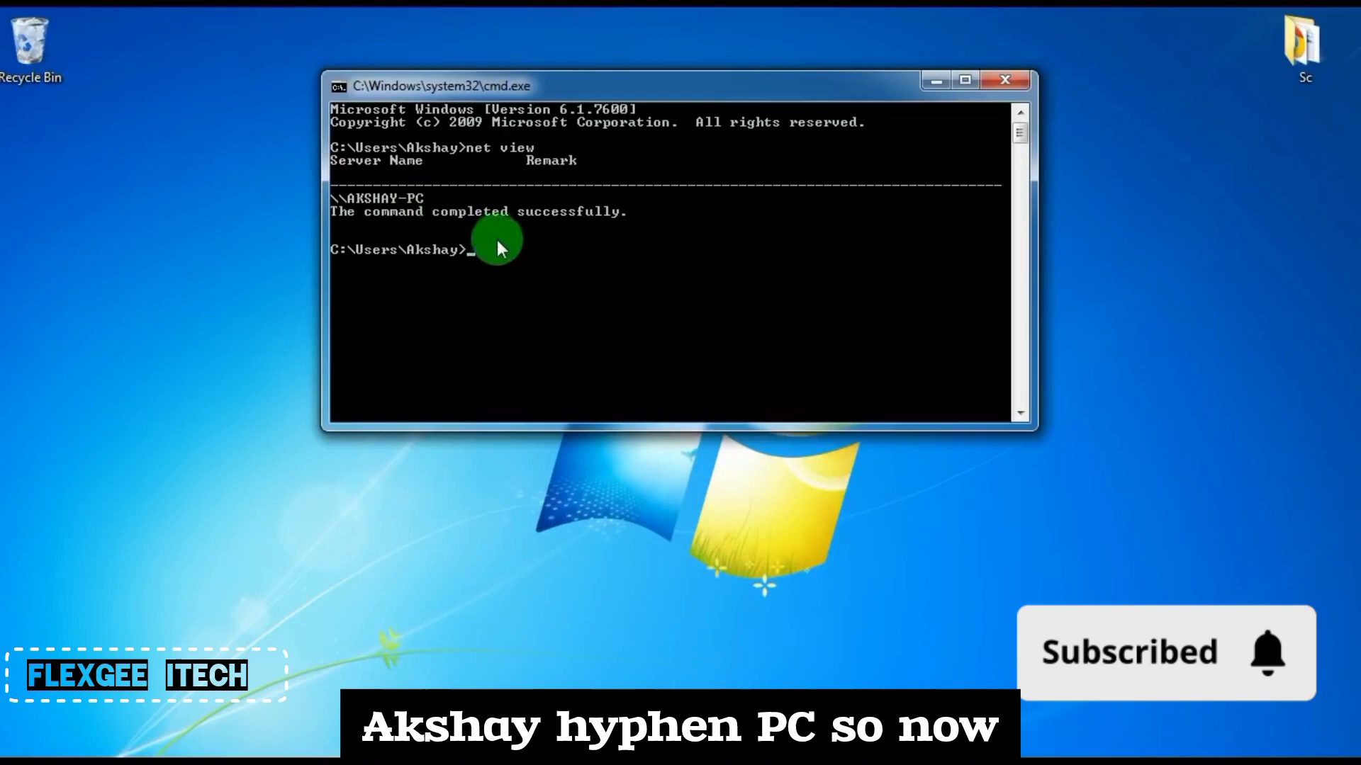
mouse_move(556, 273)
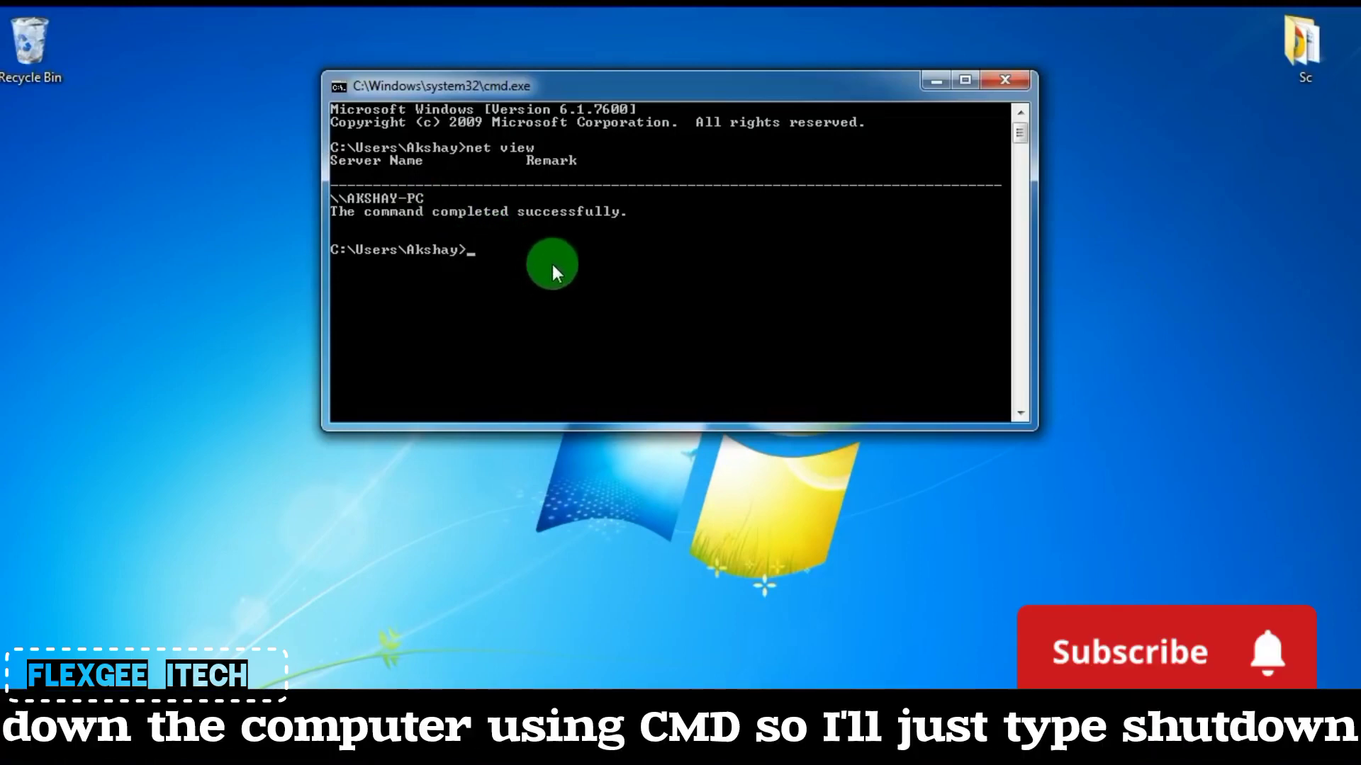
Run shutdown -i to bring up the Remote Shutdown Dialog
text(st)
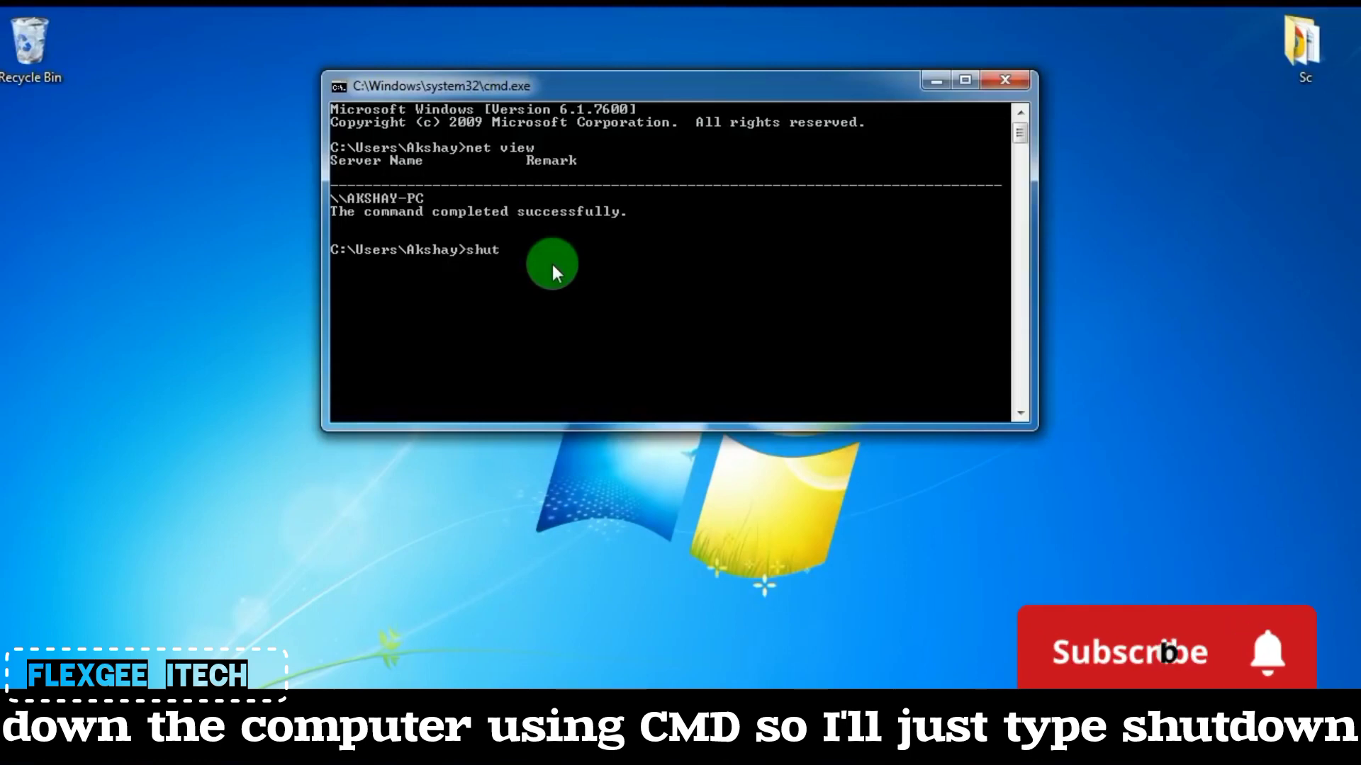
text(down)
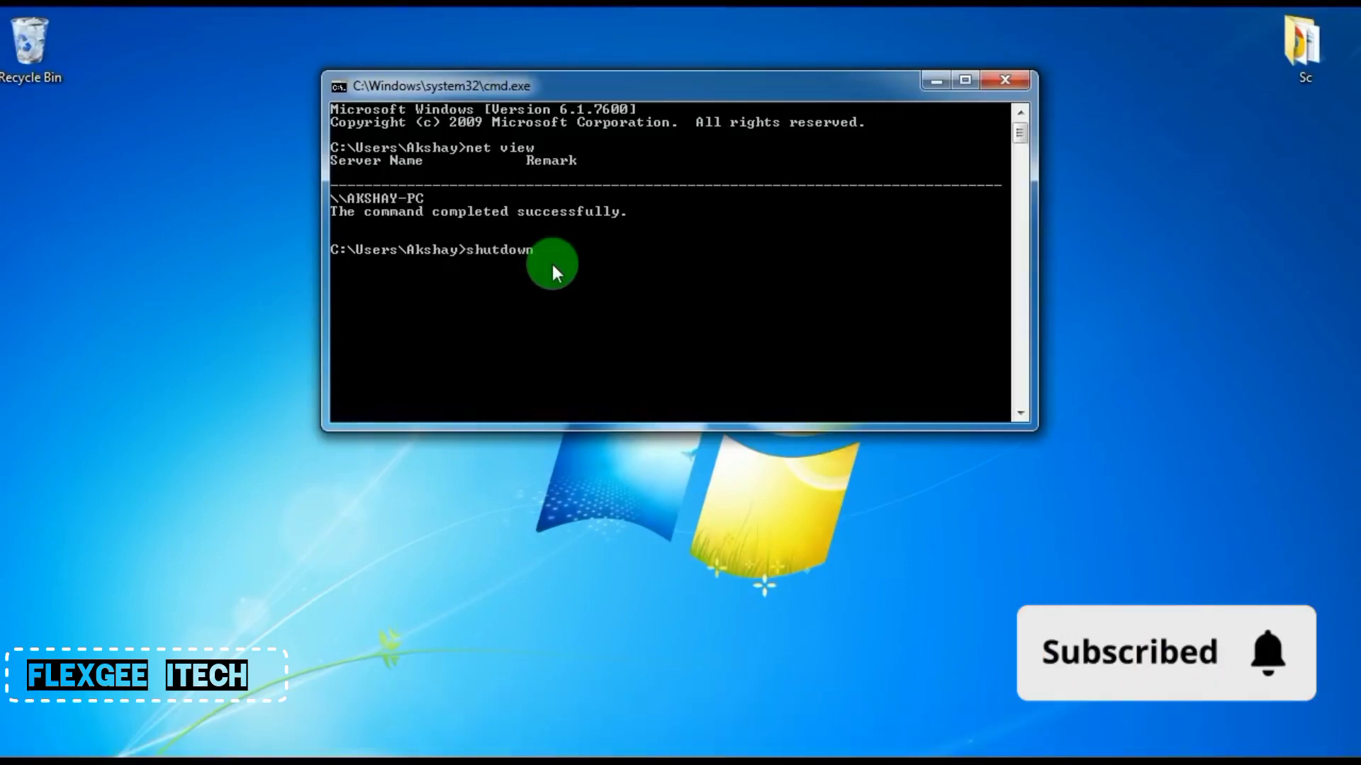
text(-i)
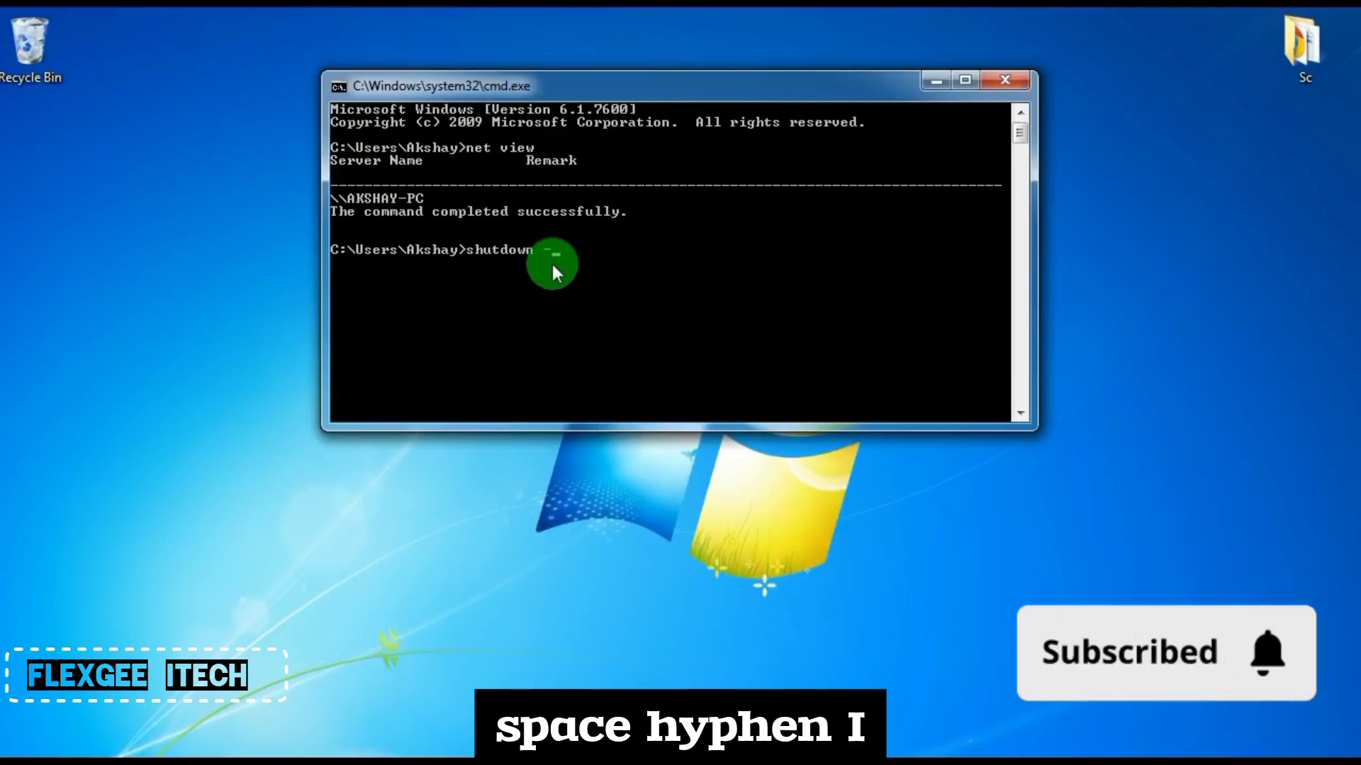
text(i)
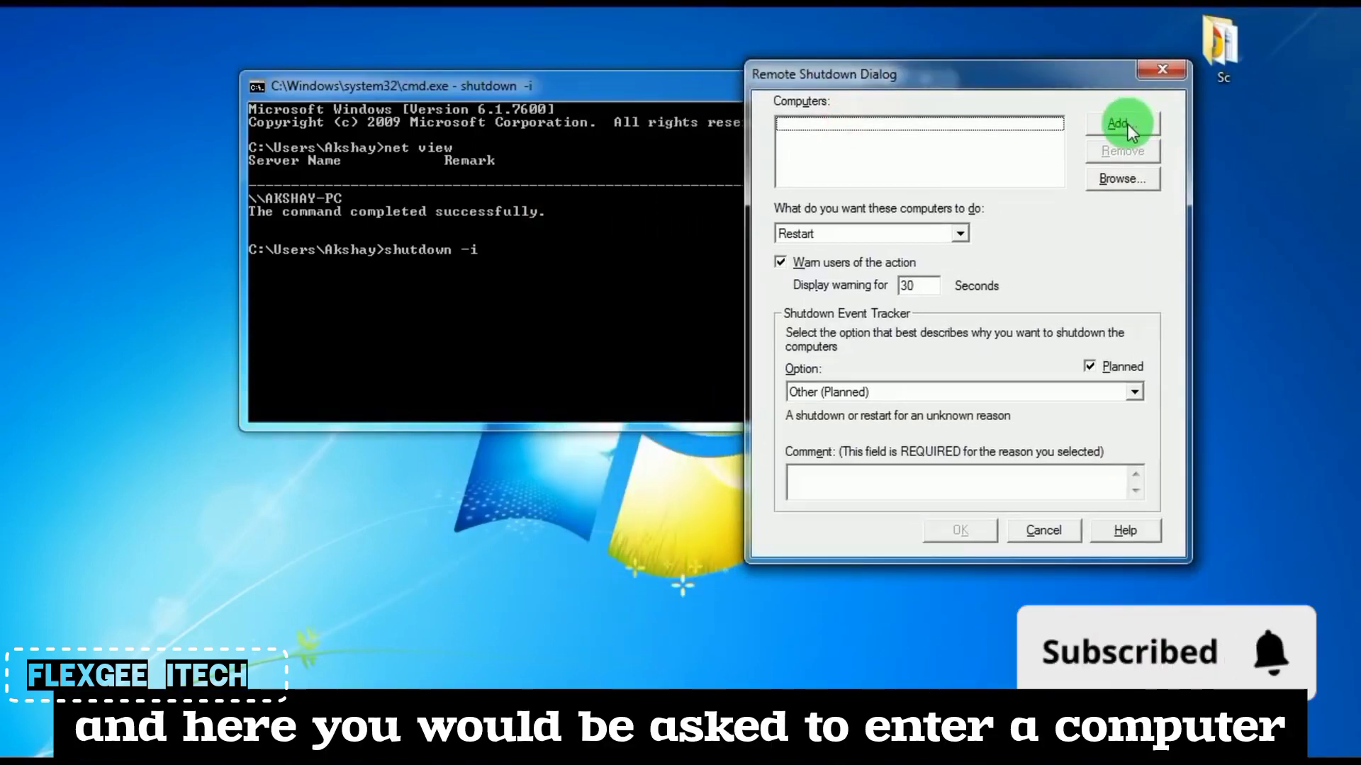
Add \\akshay-pc to the dialog's list of target computers
click(1120, 122)
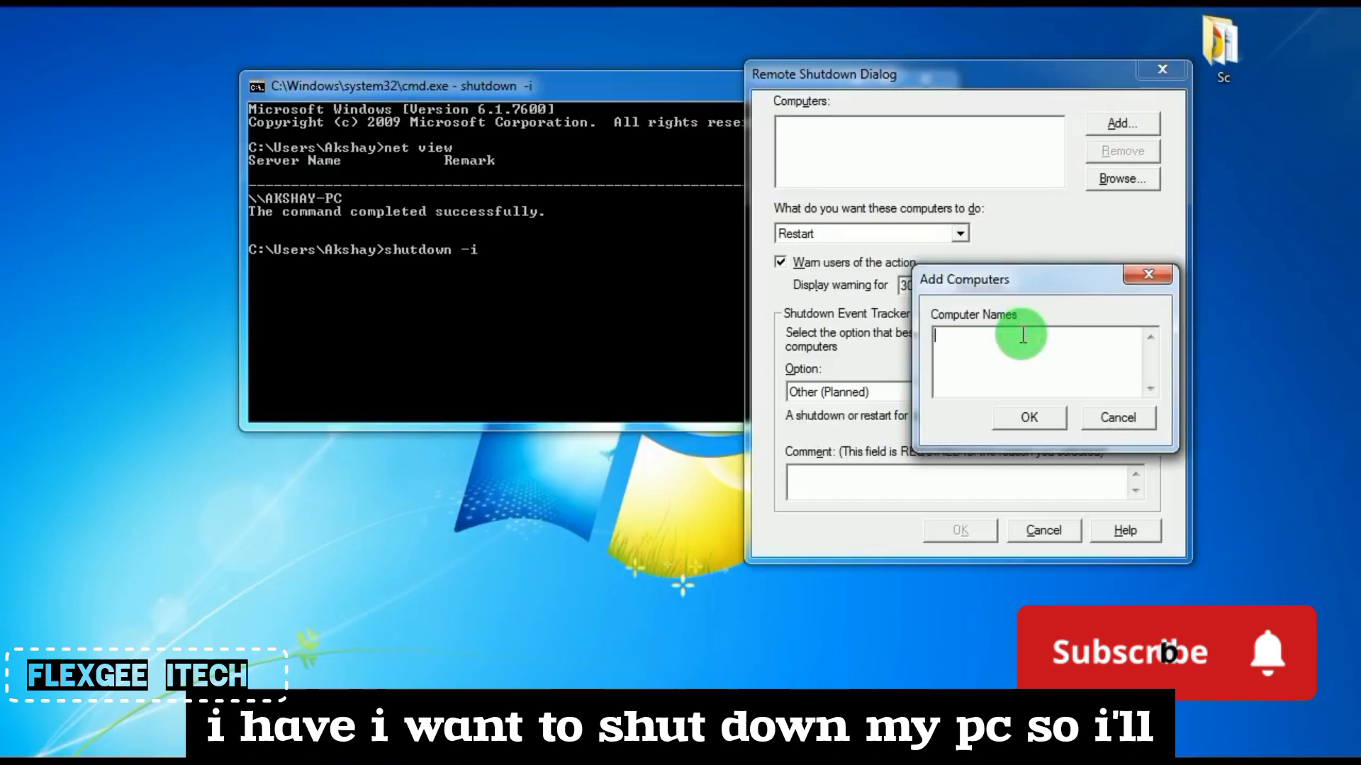
text(\\akshay)
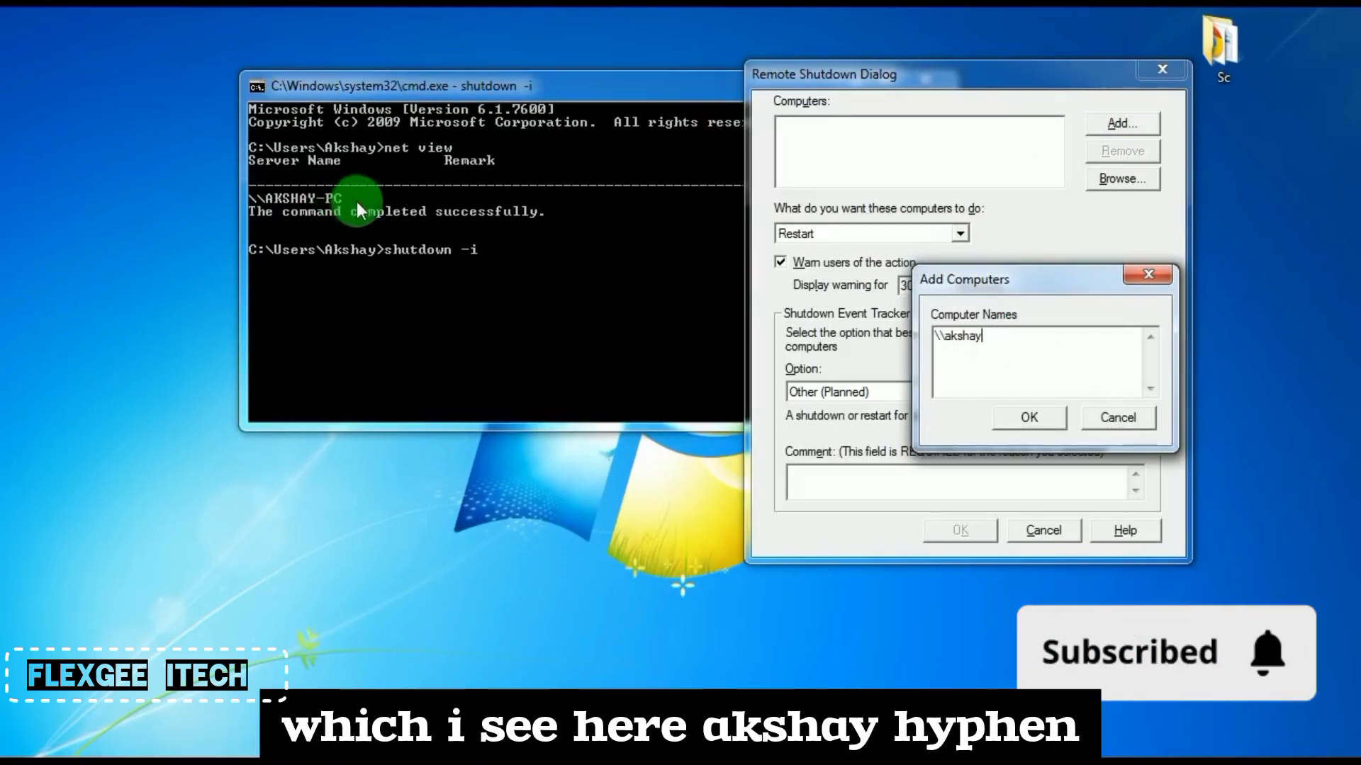
mouse_move(497, 194)
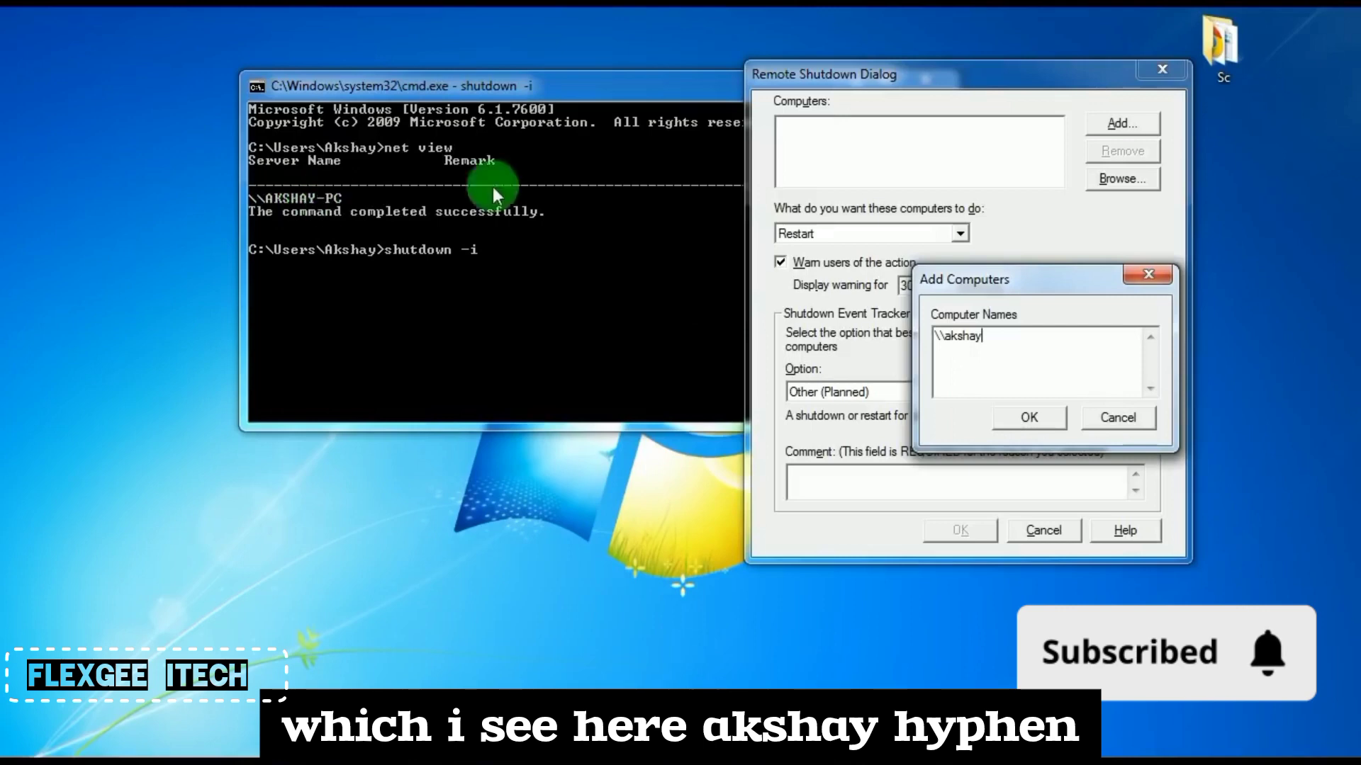
text(-pc)
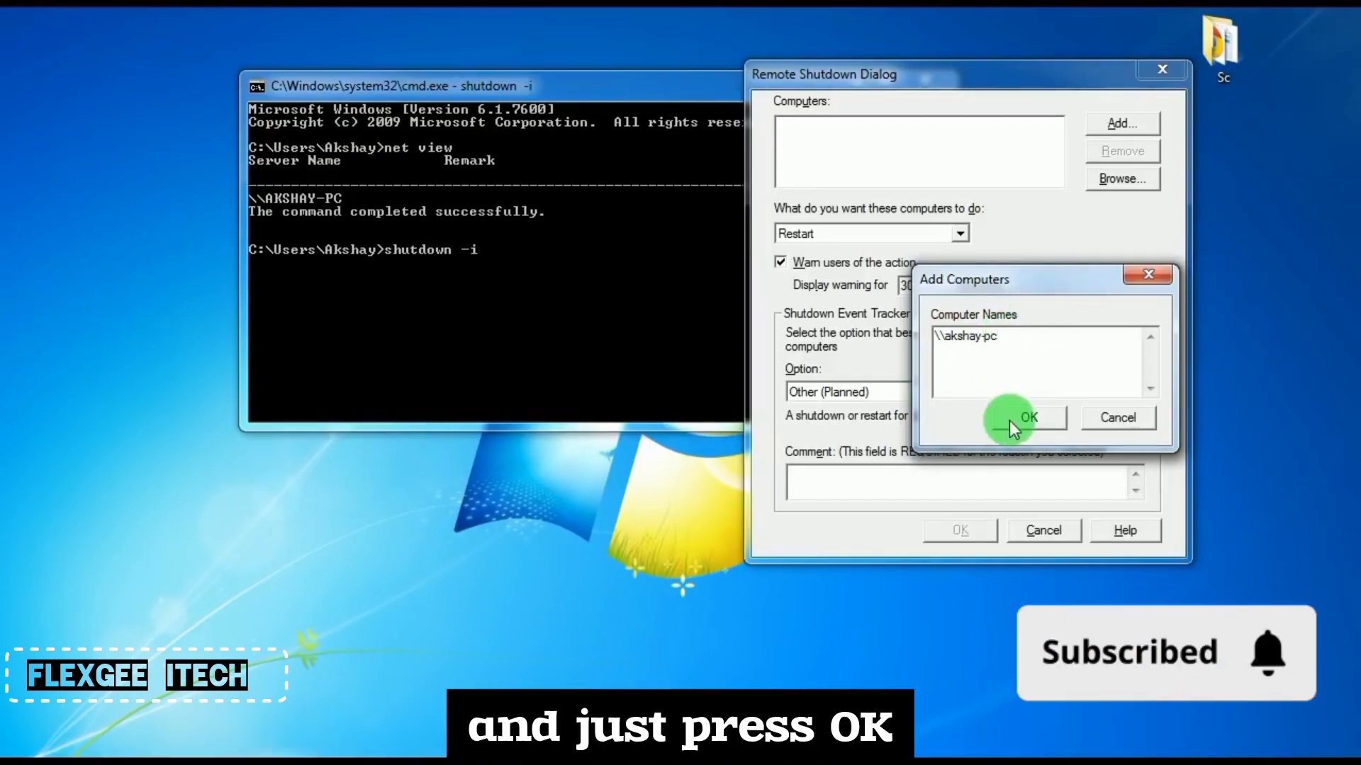
click(1029, 417)
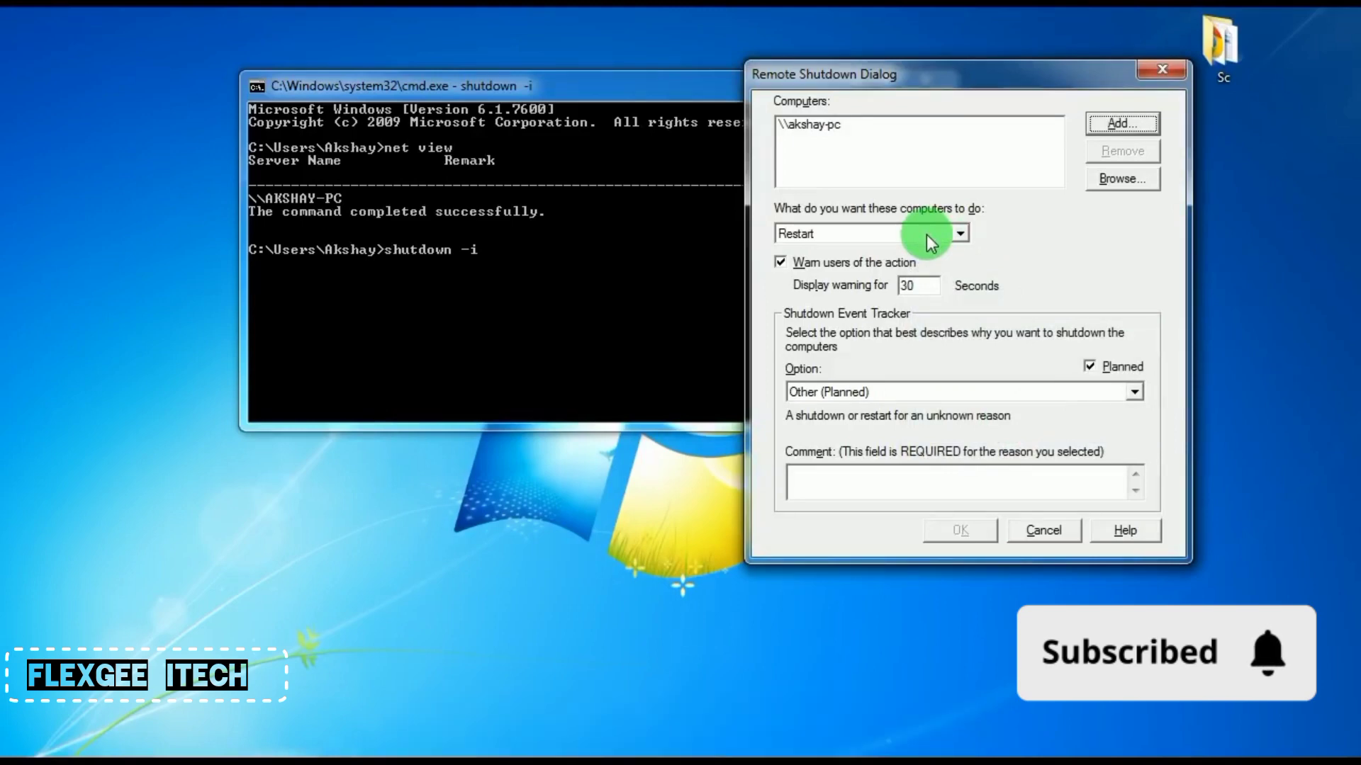
click(959, 232)
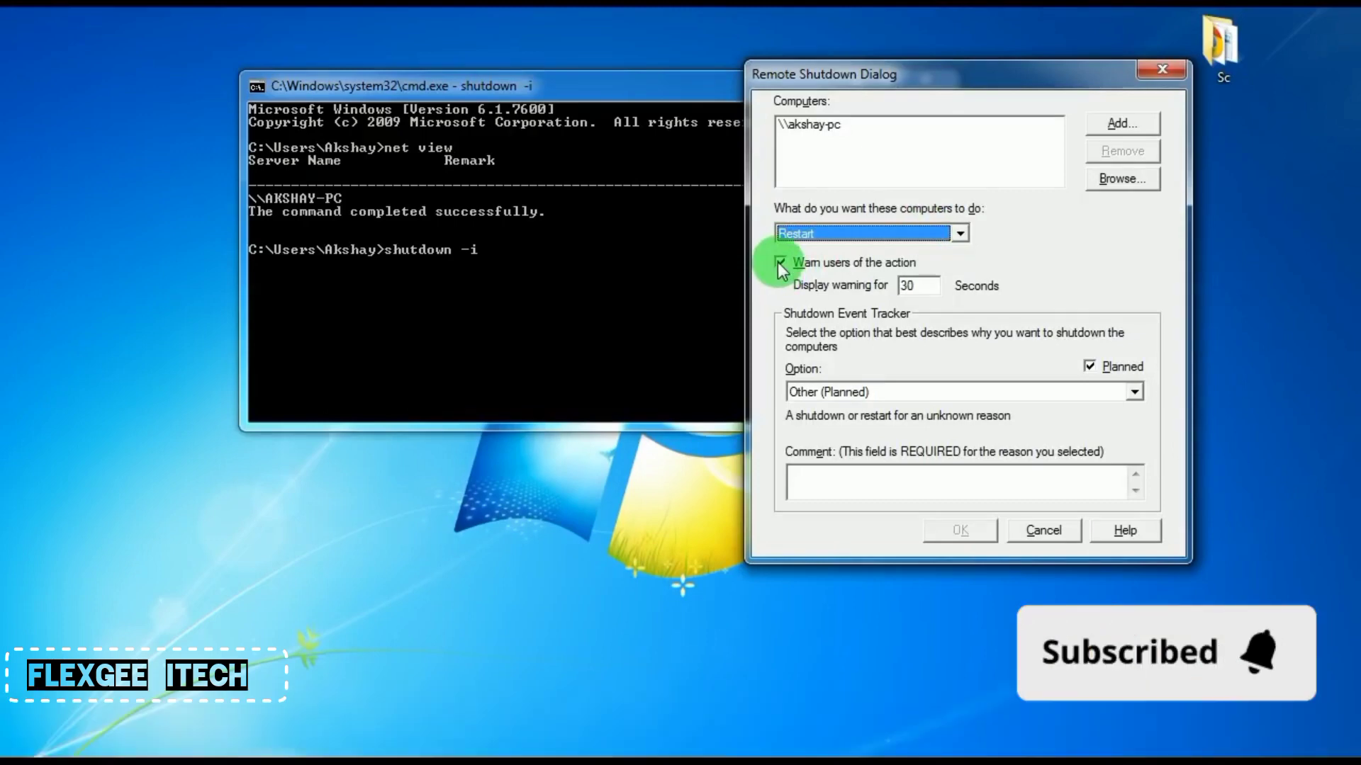
click(786, 264)
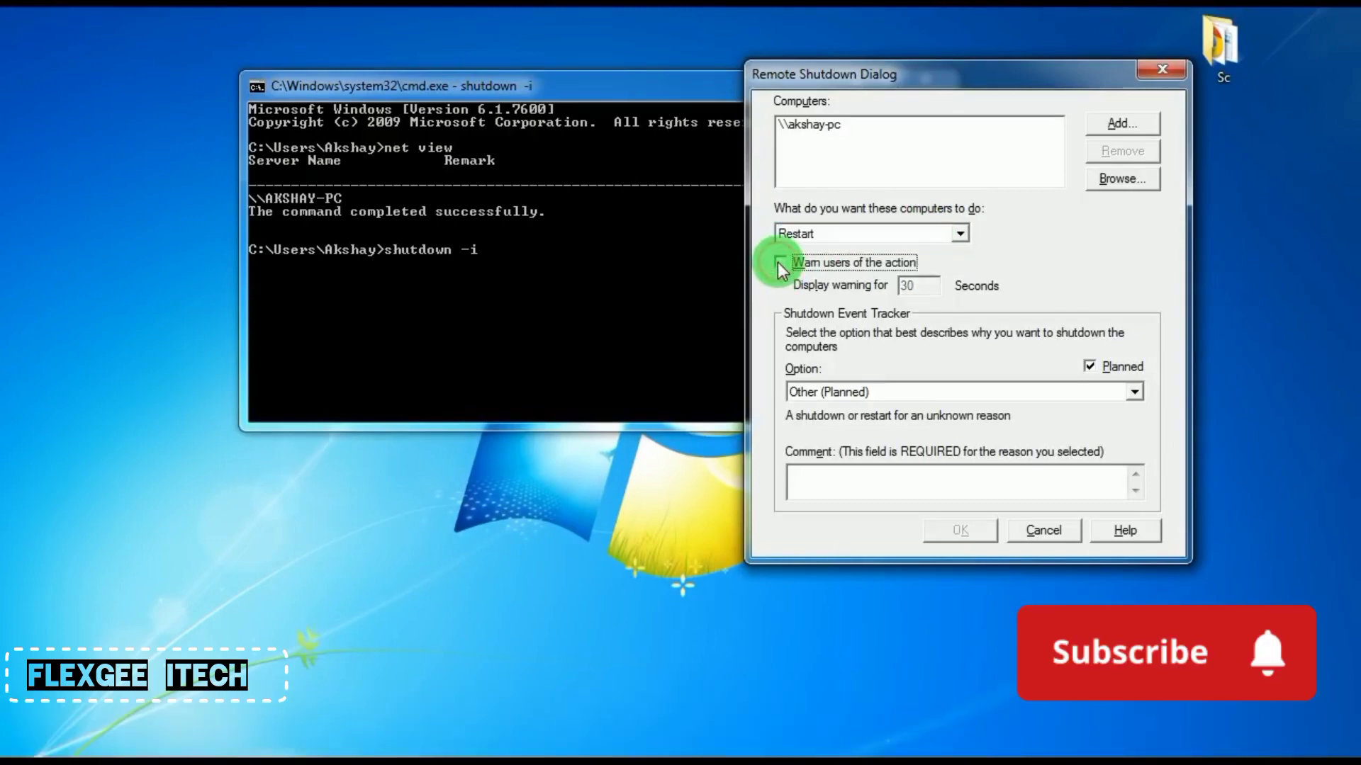
click(781, 263)
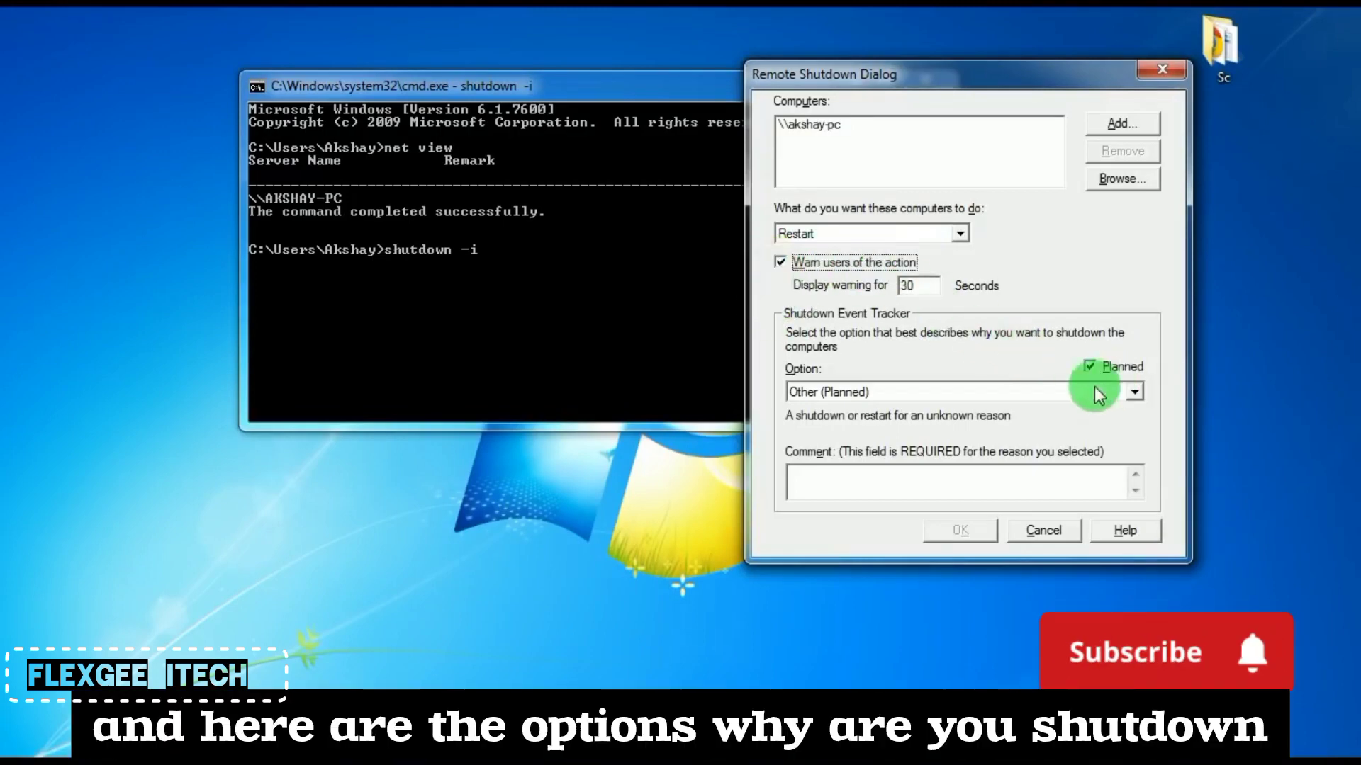
Review the reason options and untick Planned so the reason reads Other (Unplanned)
click(1134, 391)
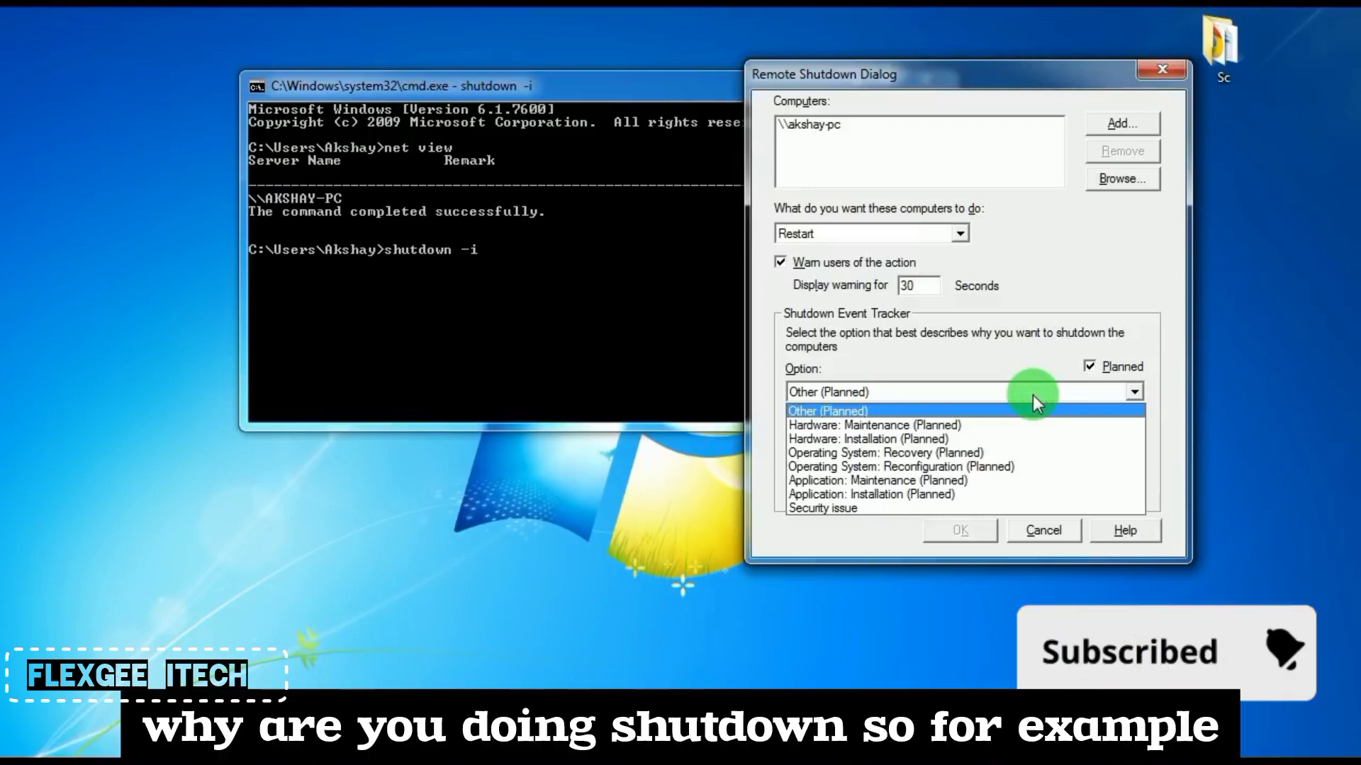
mouse_move(919, 439)
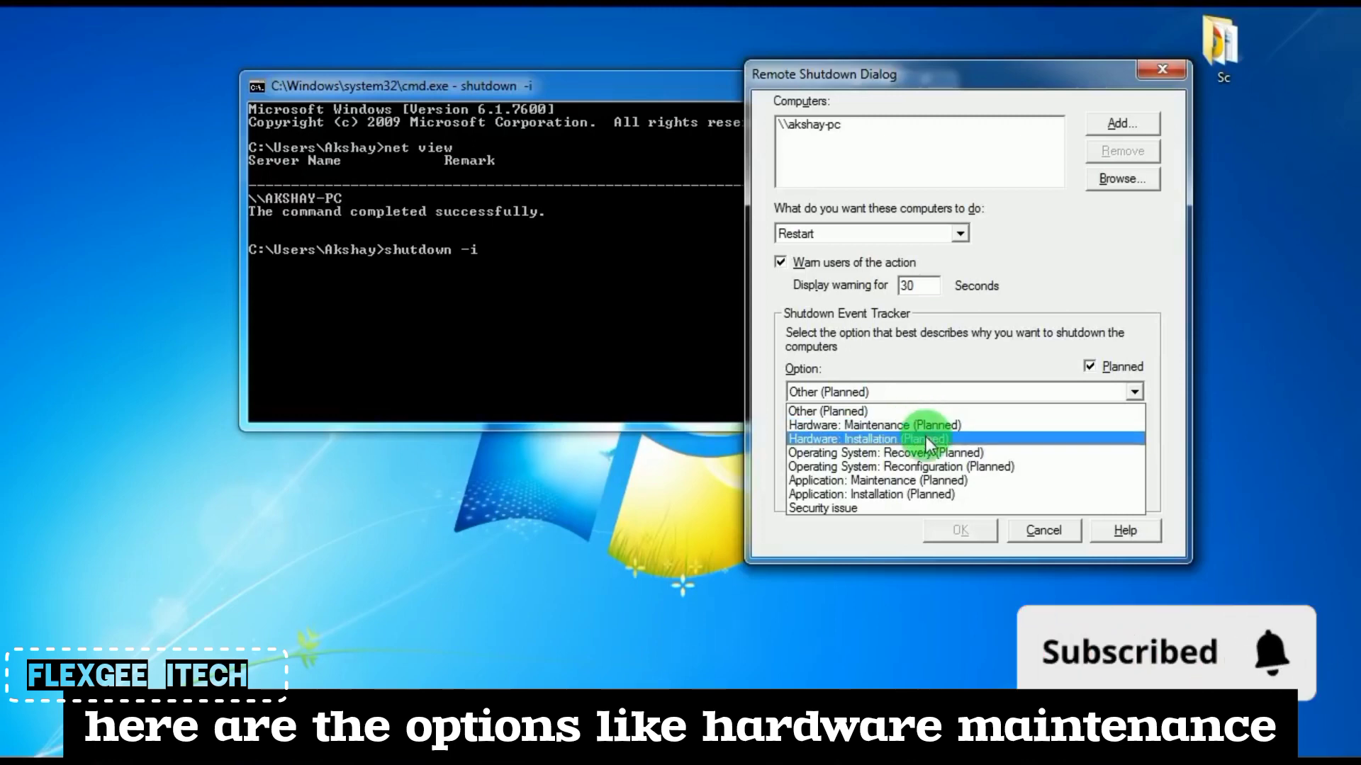
mouse_move(958, 466)
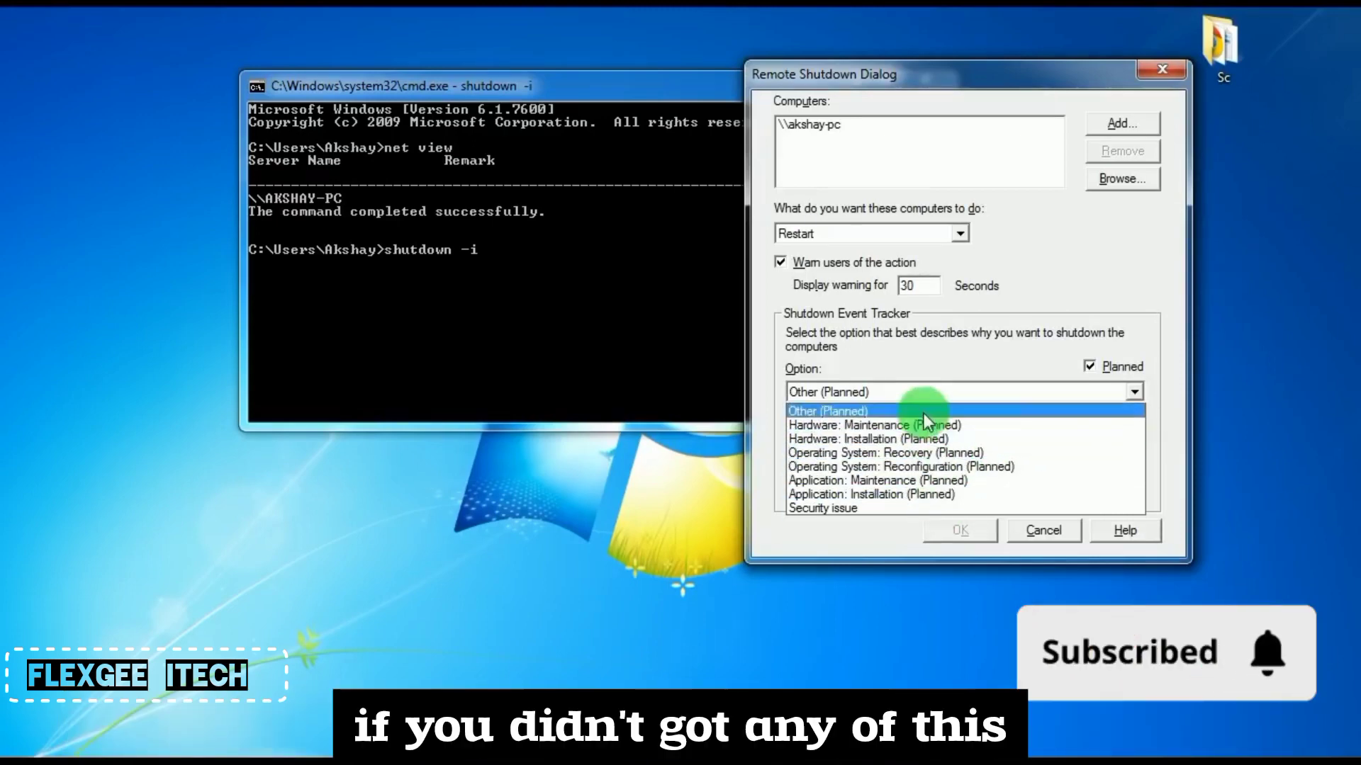
mouse_move(990, 480)
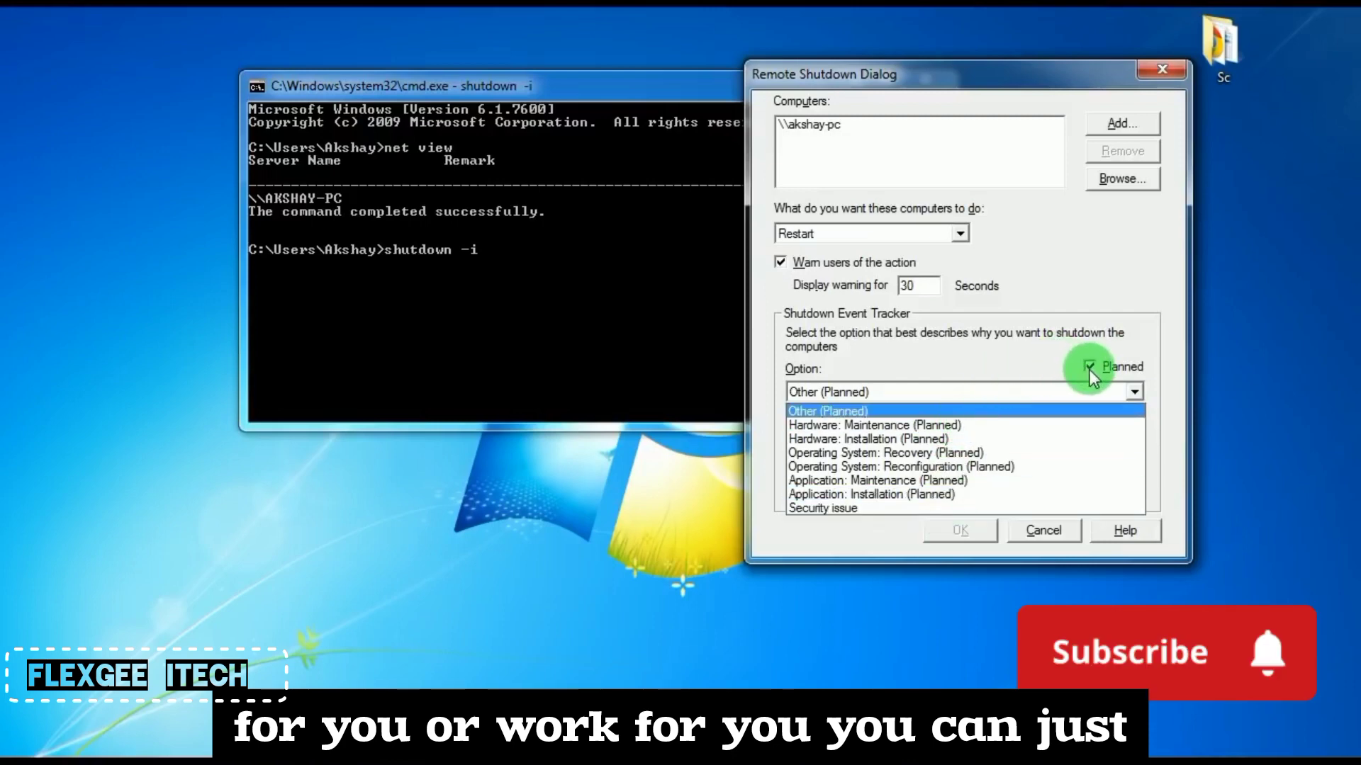
click(1088, 367)
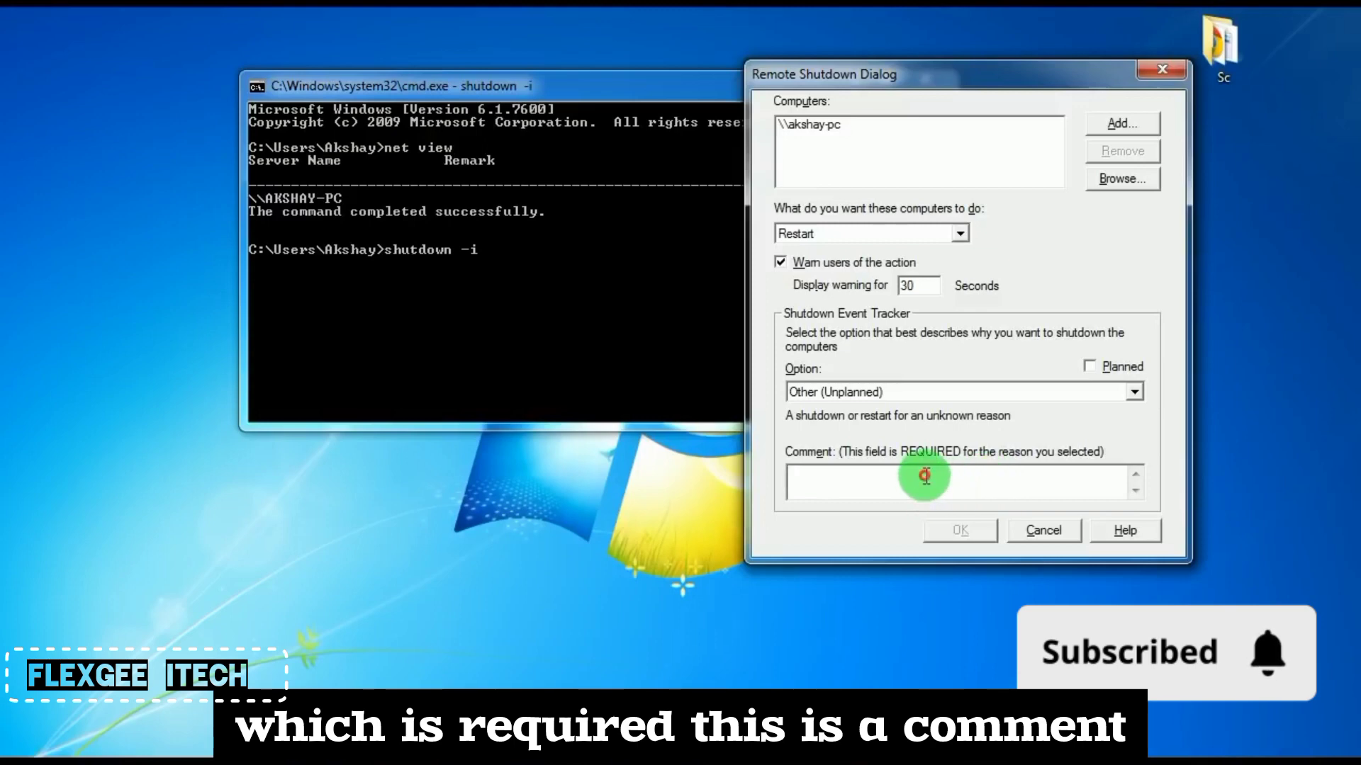
Enter the comment Lol and confirm OK to submit the restart of akshay-pc
click(924, 481)
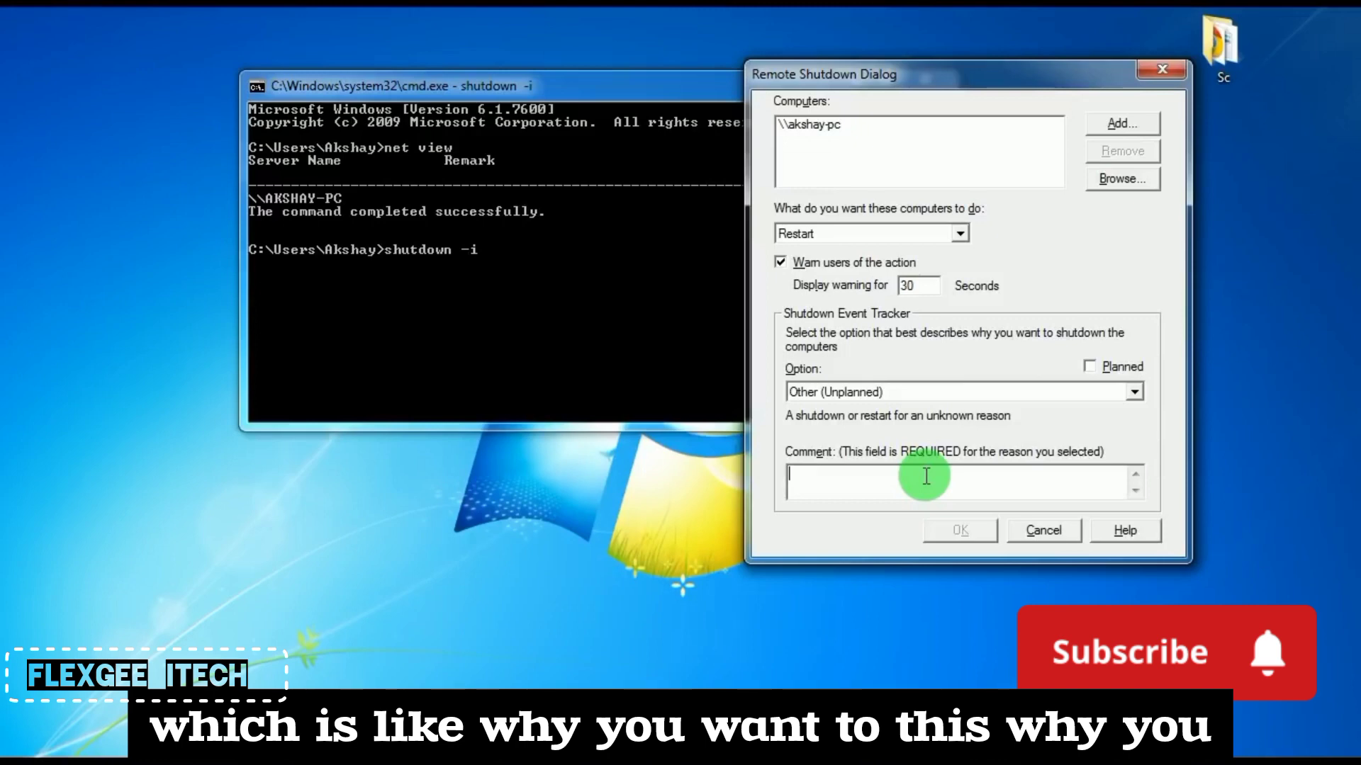
click(1128, 652)
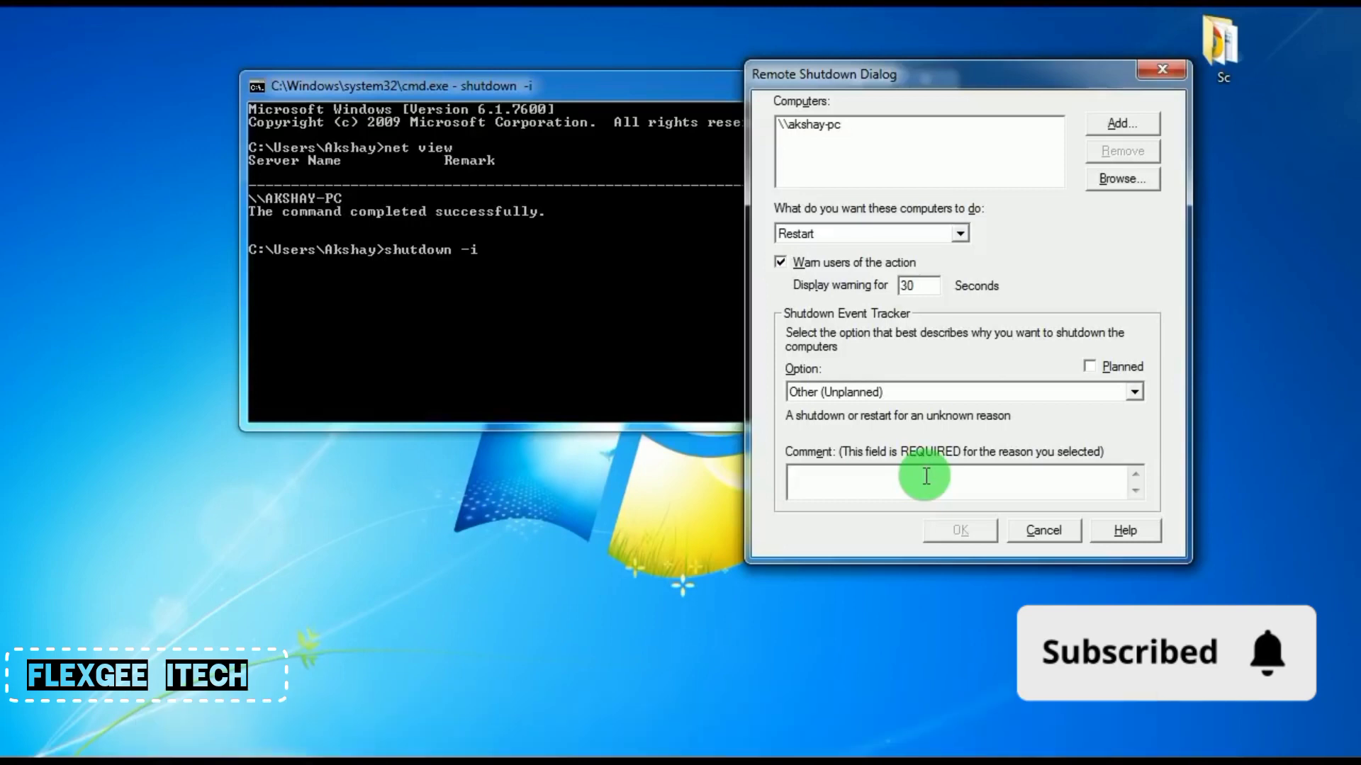
text(Lol)
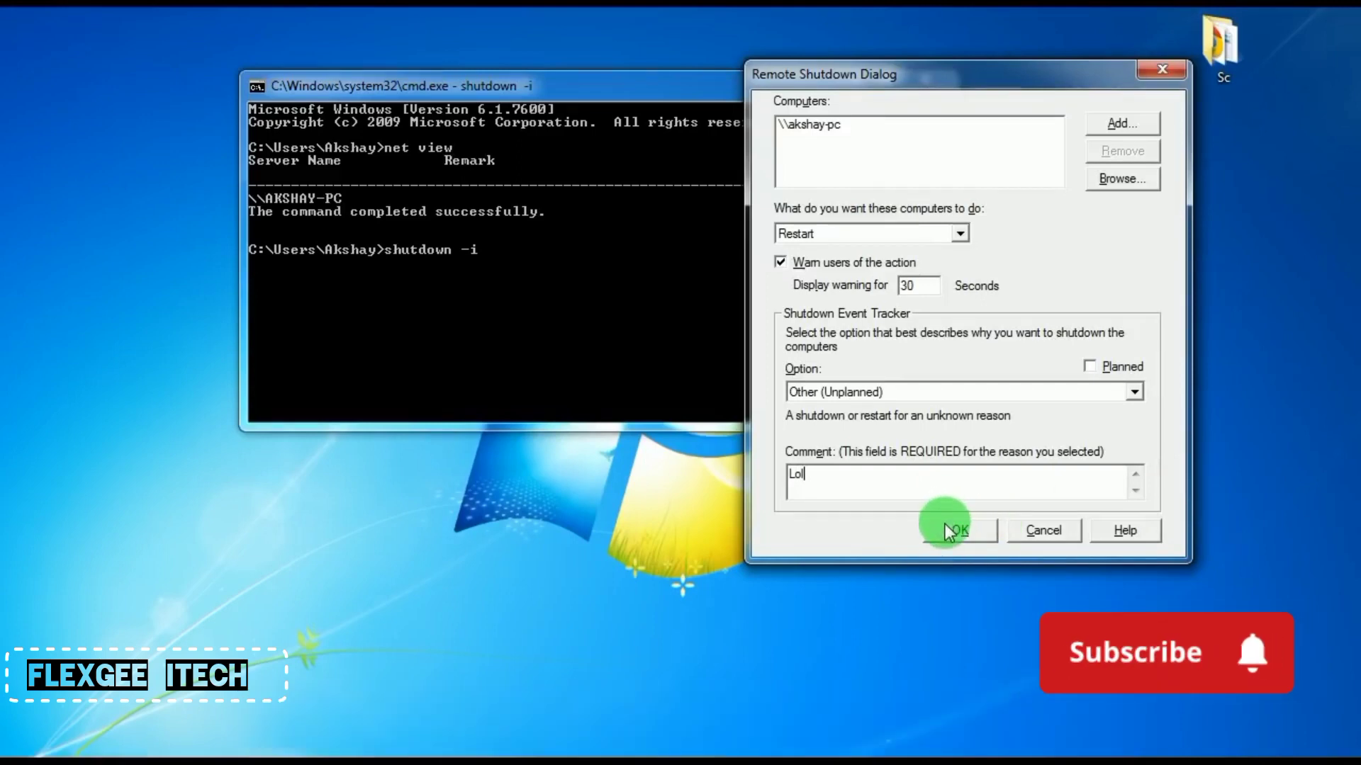
click(1165, 652)
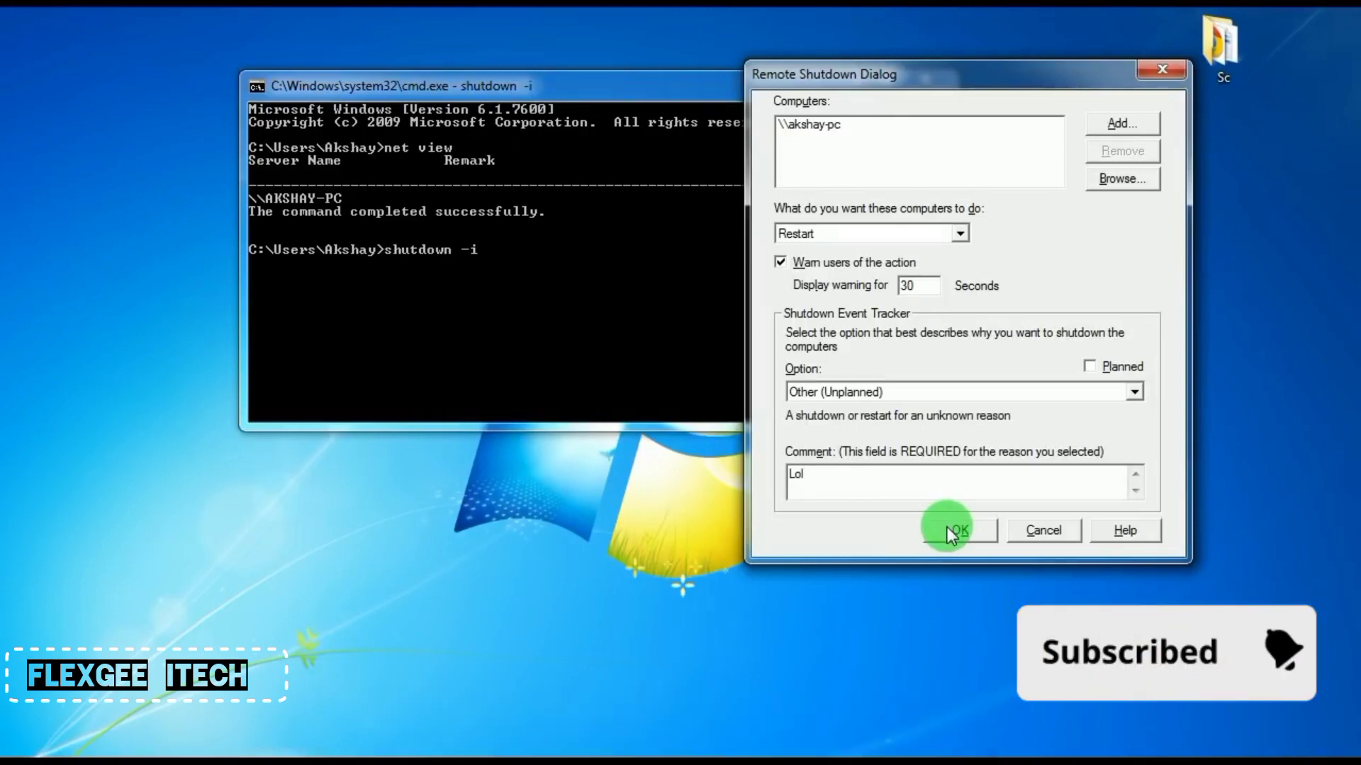
click(955, 530)
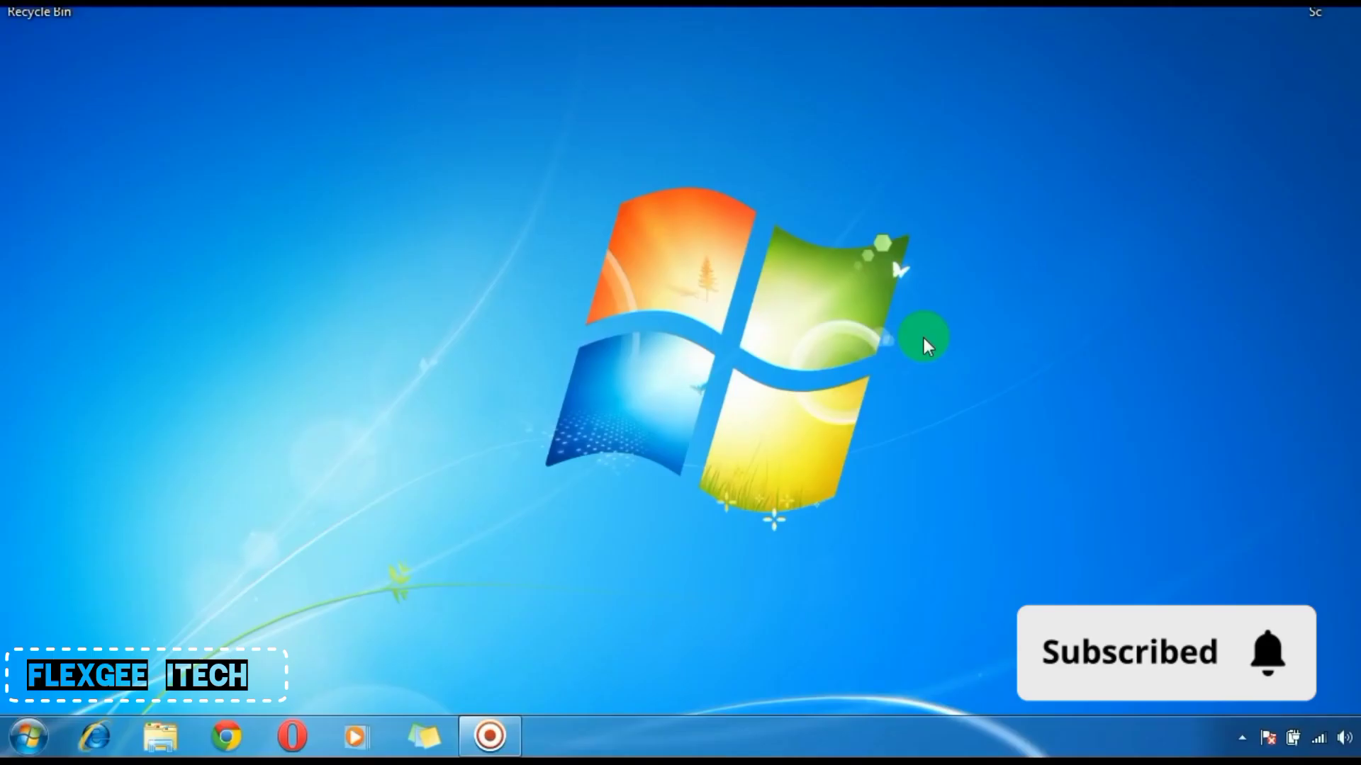